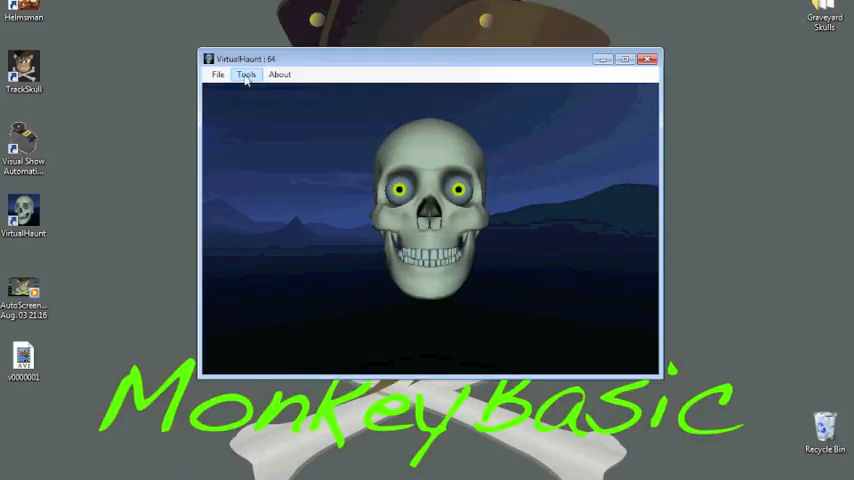
Review the skull's servo link settings and the device communication port settings.
click(246, 74)
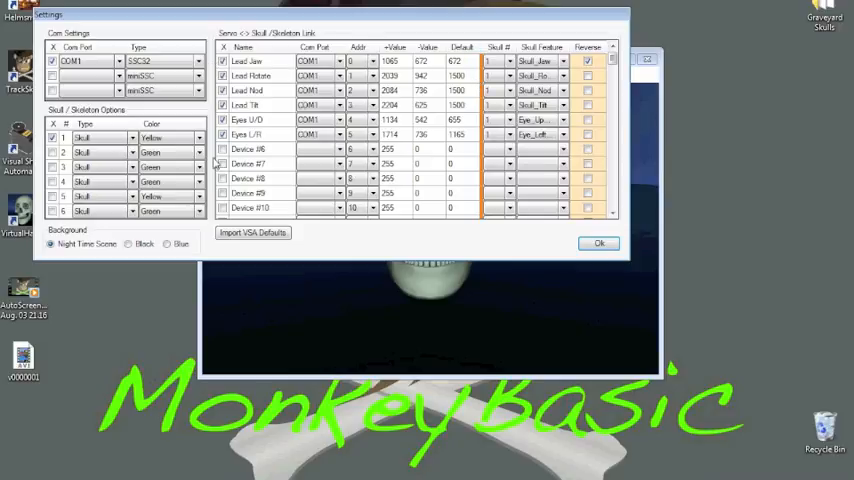
mouse_move(216, 163)
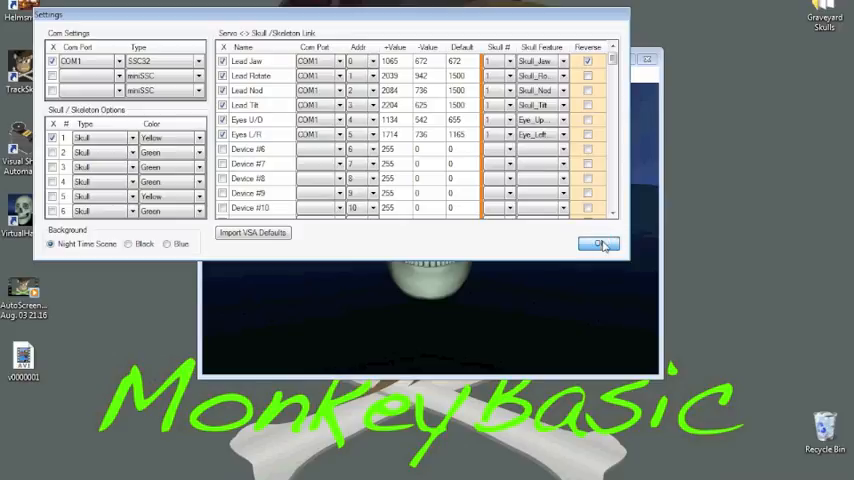
click(599, 244)
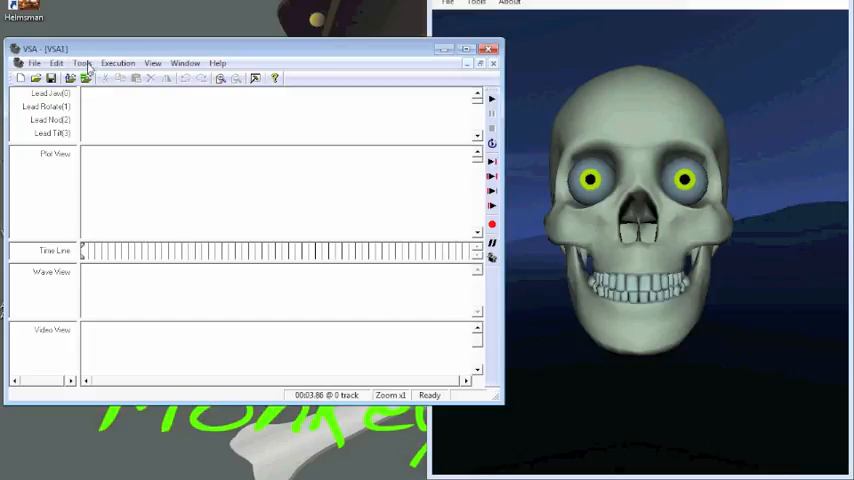
click(82, 62)
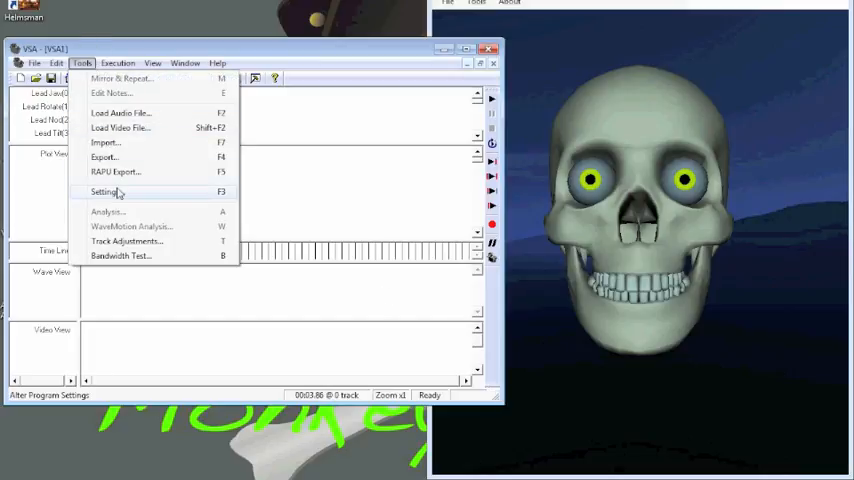
click(106, 191)
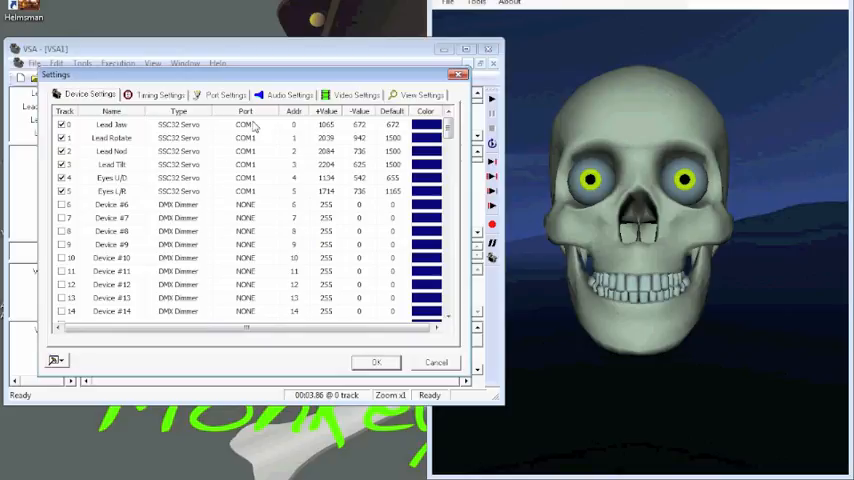
mouse_move(215, 100)
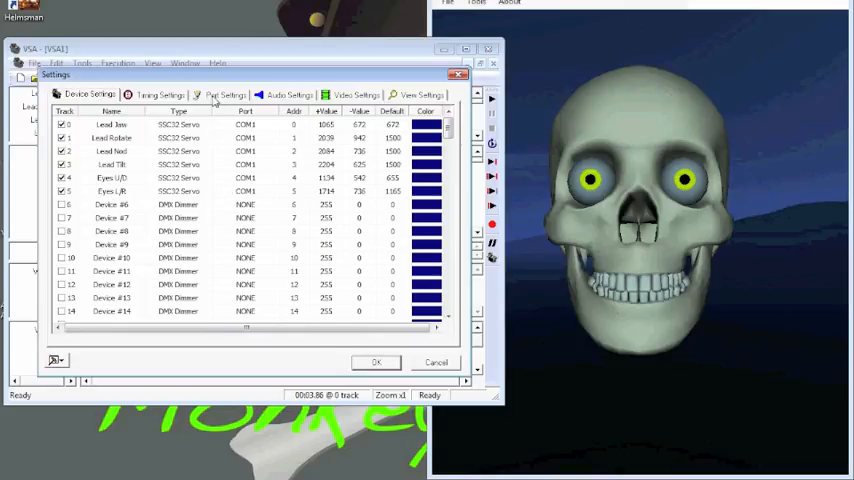
click(226, 94)
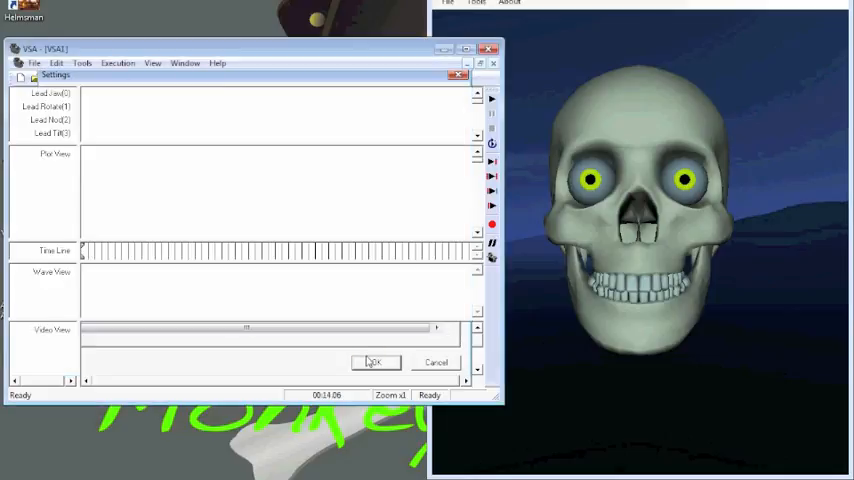
click(373, 362)
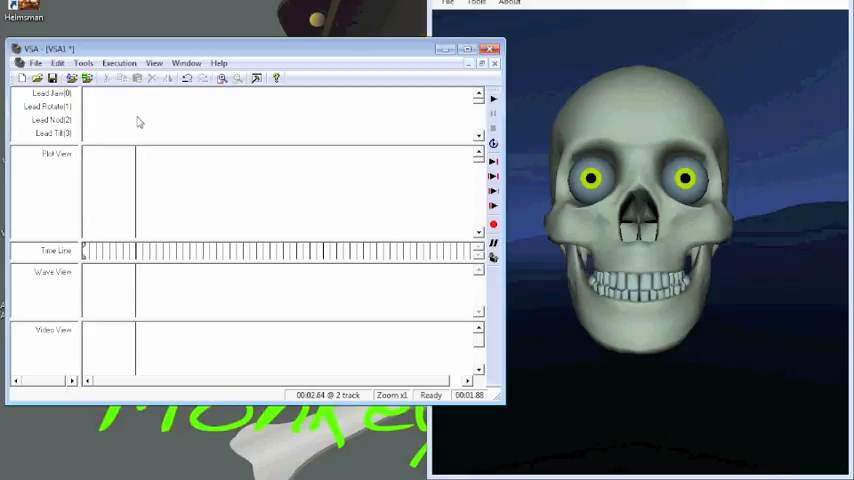
Add a Lead Rotate event turning the skull sideways, capturing stop position 1103.
click(110, 107)
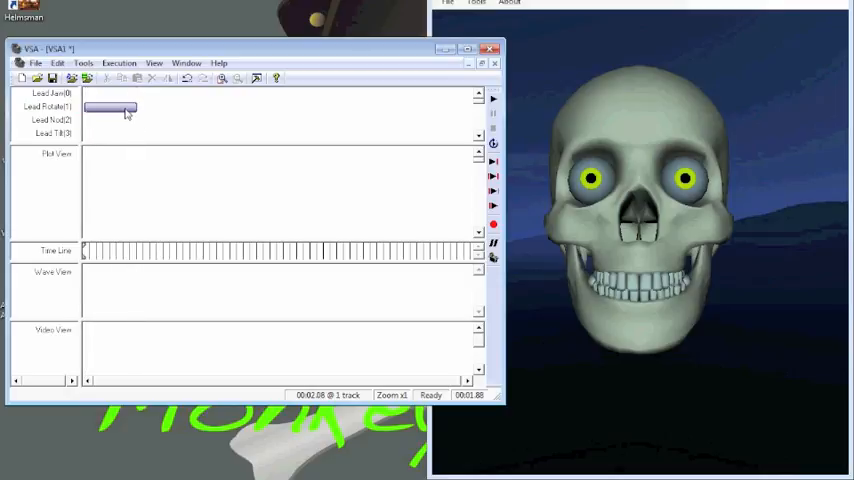
double_click(112, 107)
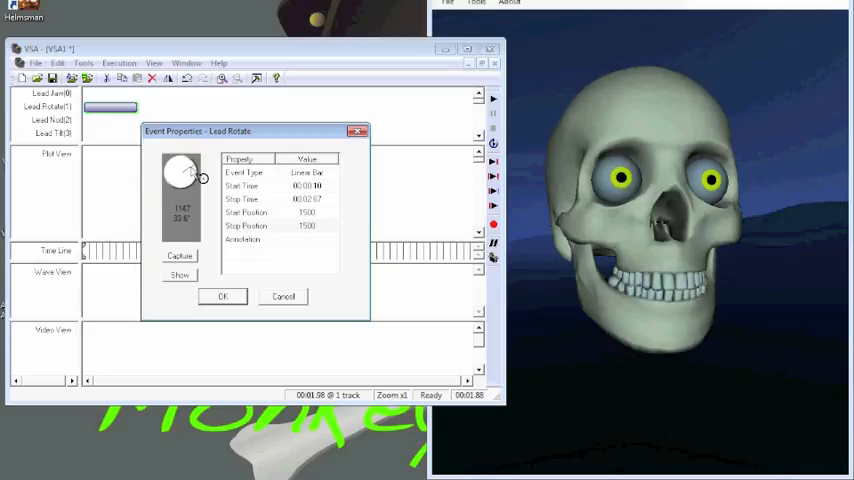
drag(190, 168, 185, 175)
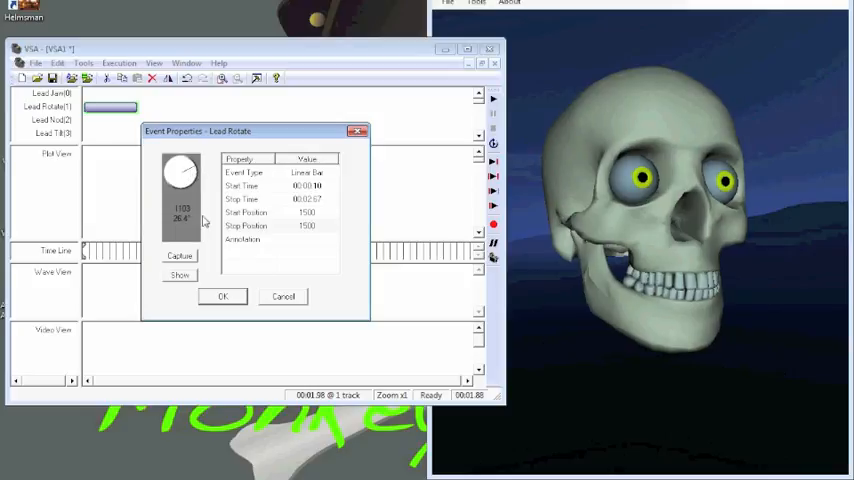
click(180, 256)
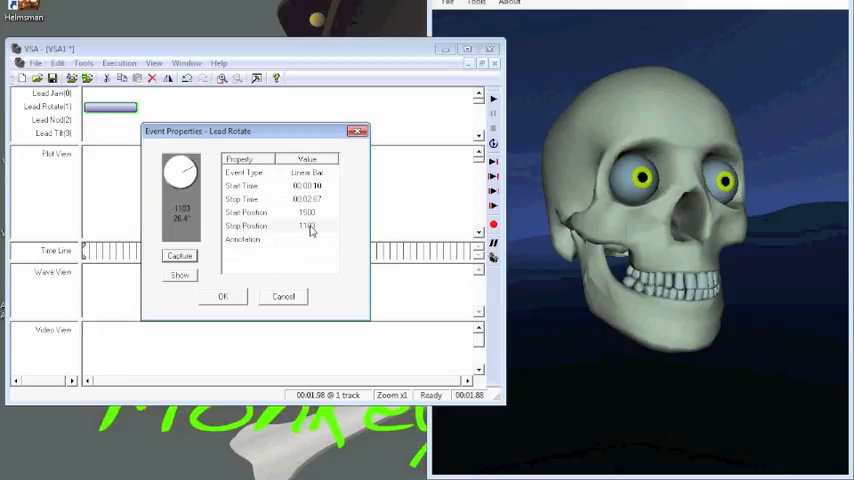
click(223, 296)
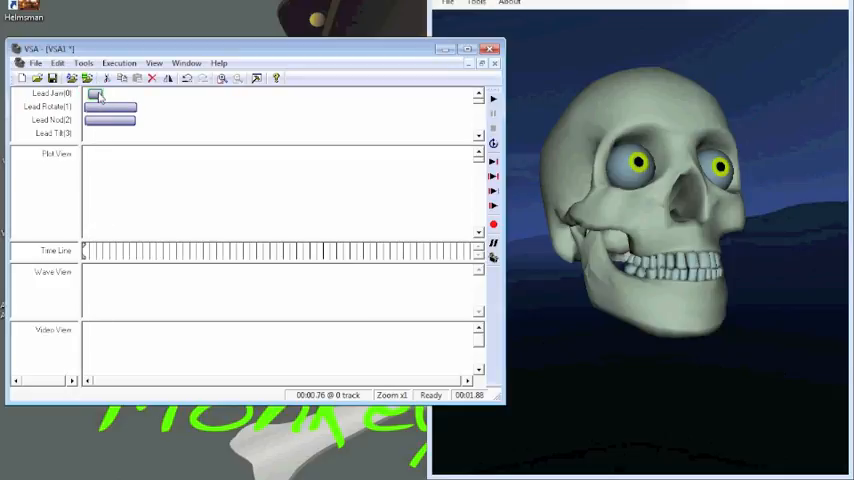
mouse_move(107, 79)
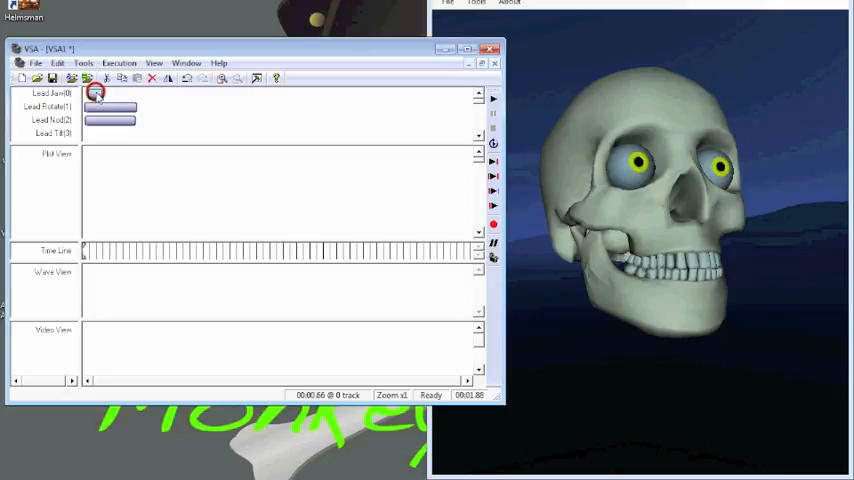
Confirm the Lead Jaw event opening the skull's mouth to stop position 877.
double_click(95, 93)
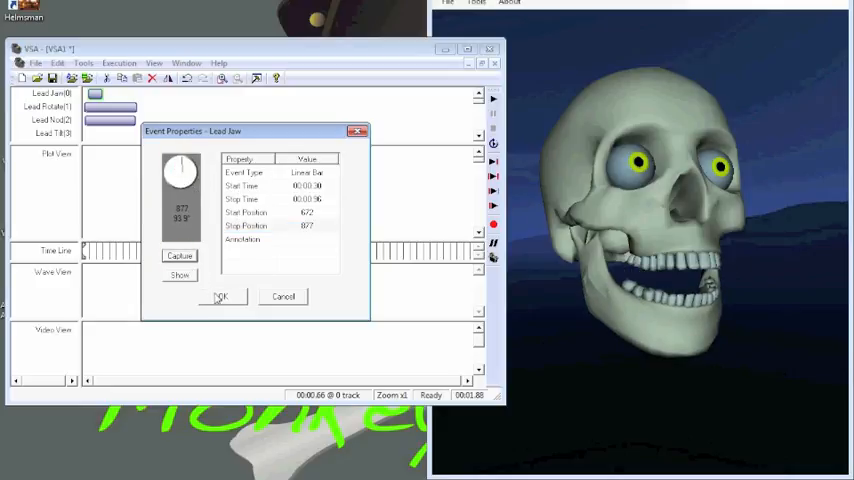
click(221, 296)
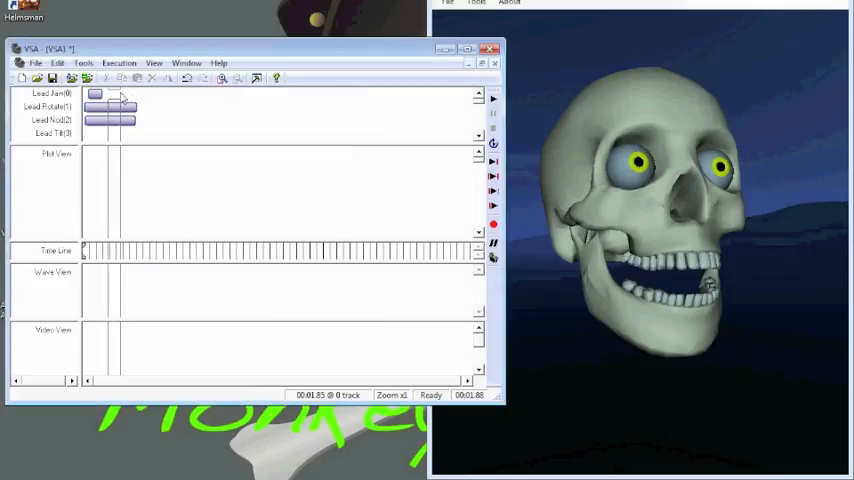
Add two Lead Jaw events, the last capturing a wide-open jaw at 1065.
click(113, 92)
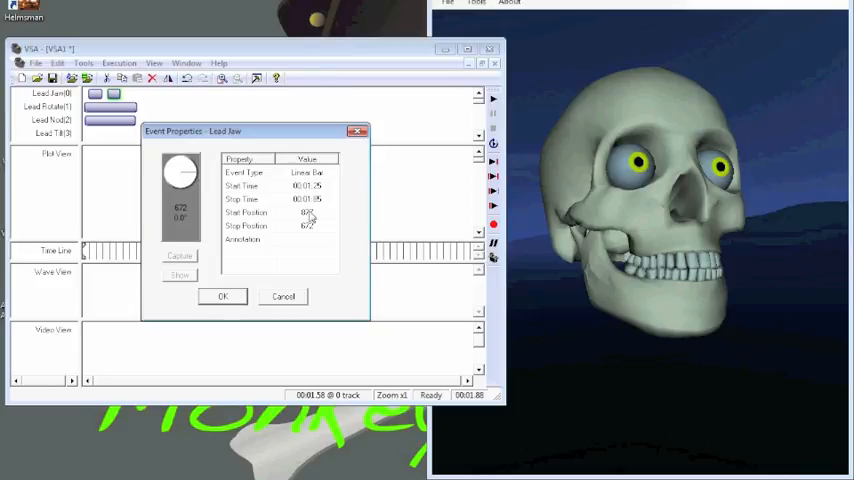
click(222, 296)
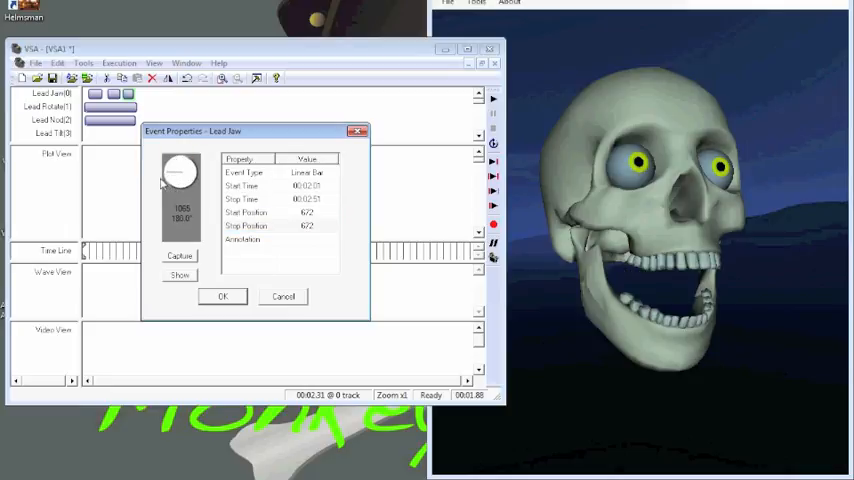
click(179, 257)
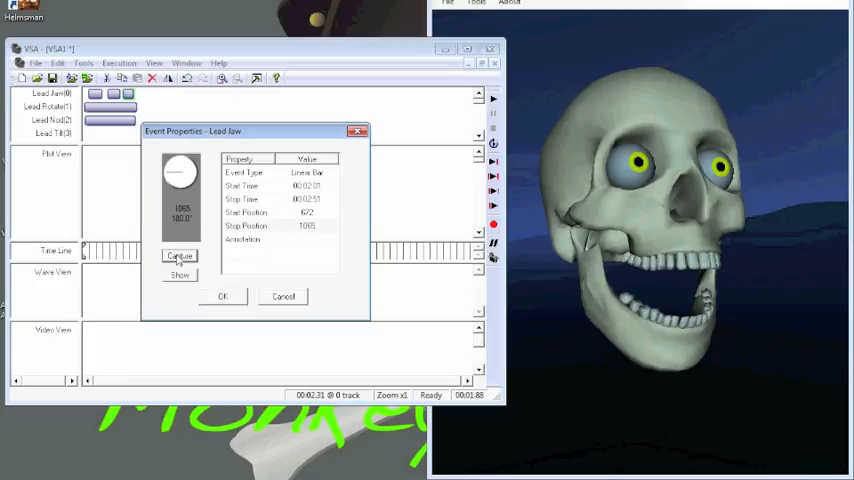
click(223, 296)
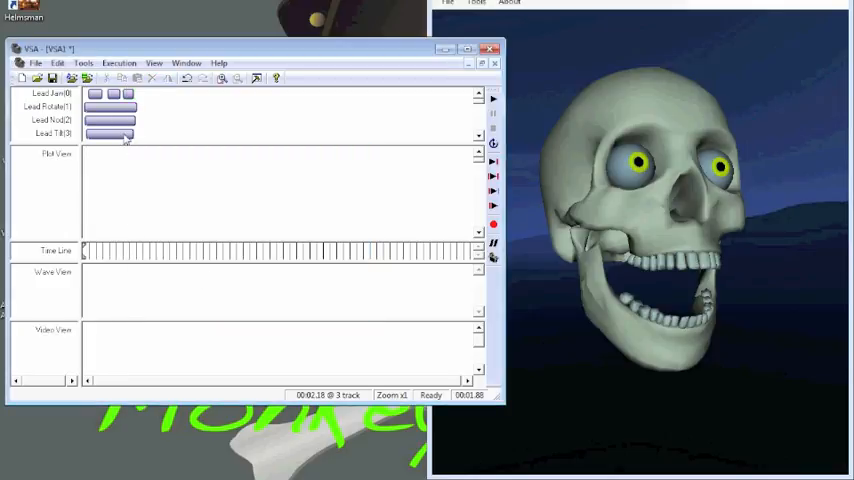
Set the Lead Tilt event to tip the skull's head sideways, stopping at 625.
double_click(110, 133)
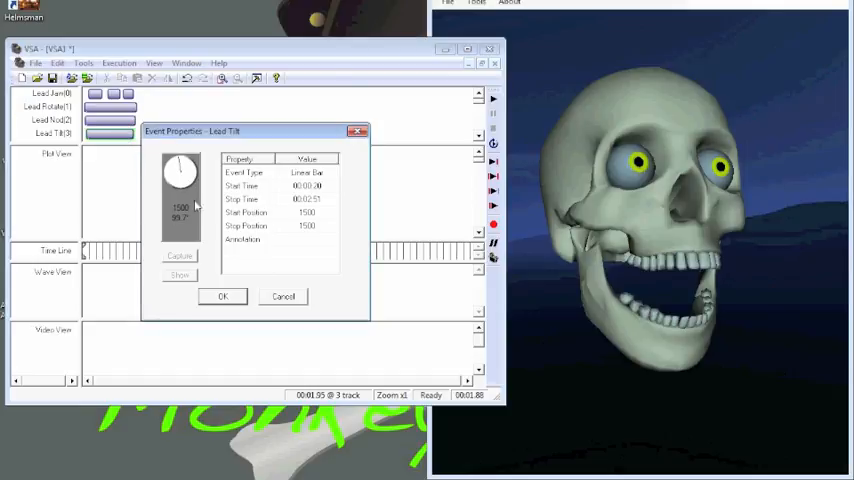
drag(185, 175, 190, 180)
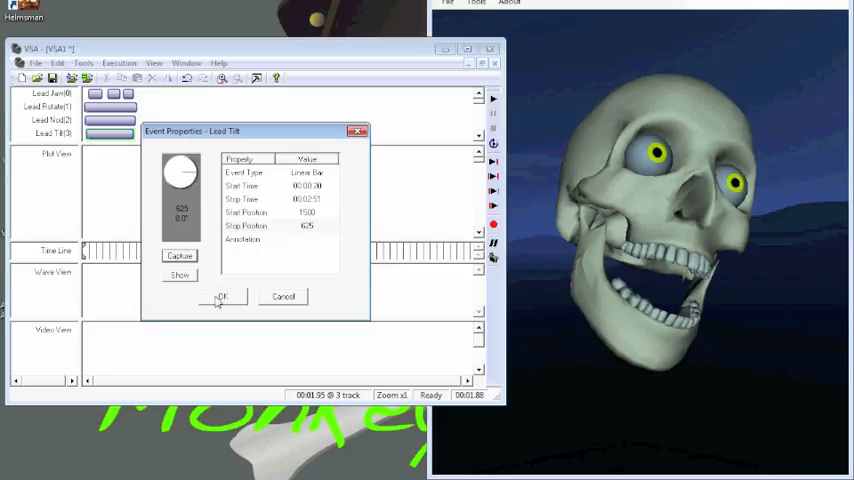
click(222, 297)
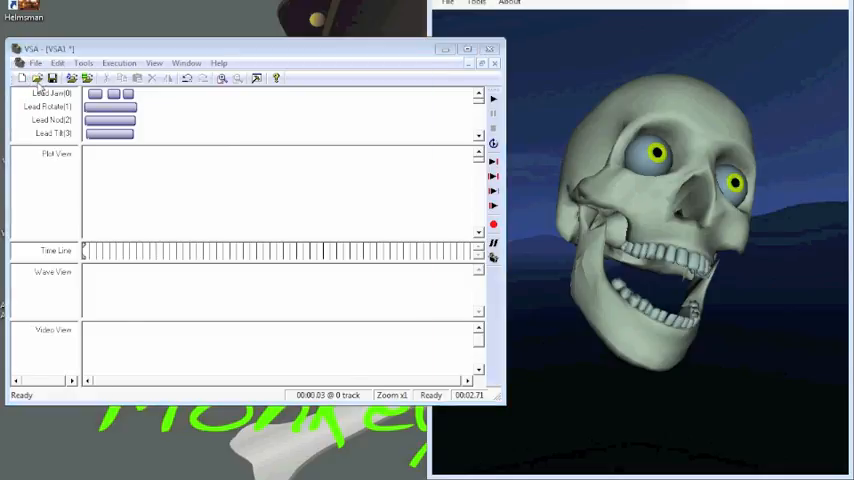
Load the RP-Pirate routine from the Graveyard Skulls folder.
click(35, 63)
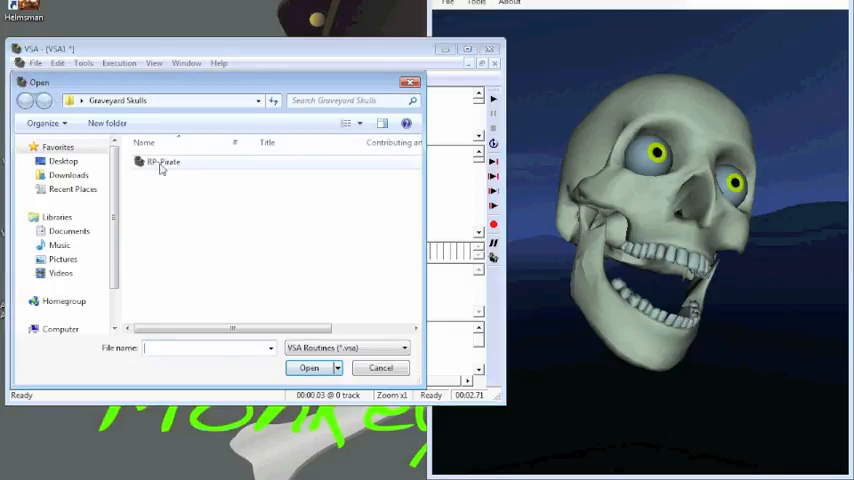
mouse_move(163, 162)
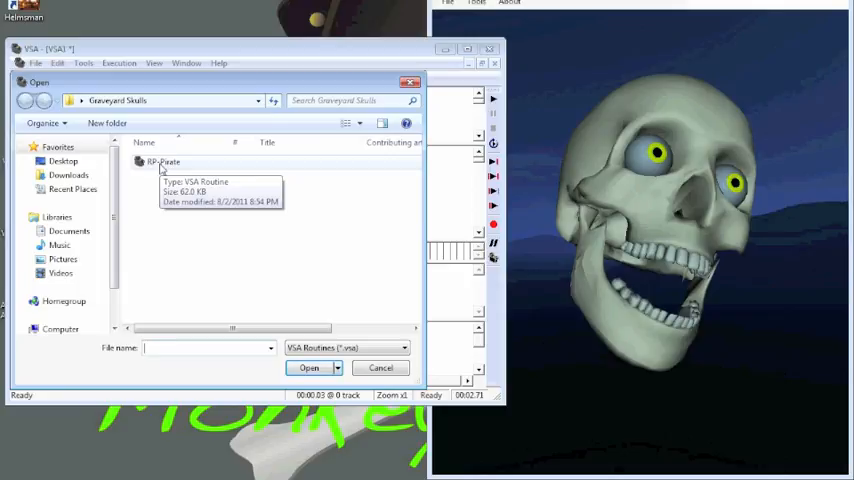
double_click(163, 162)
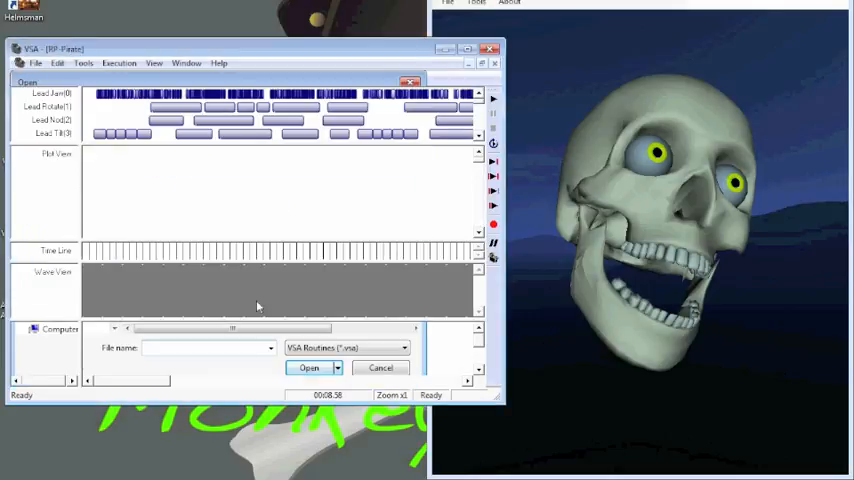
click(309, 368)
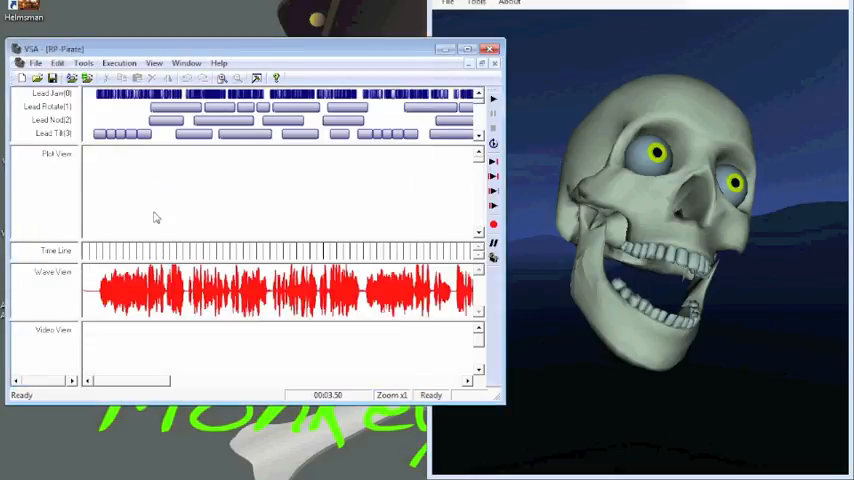